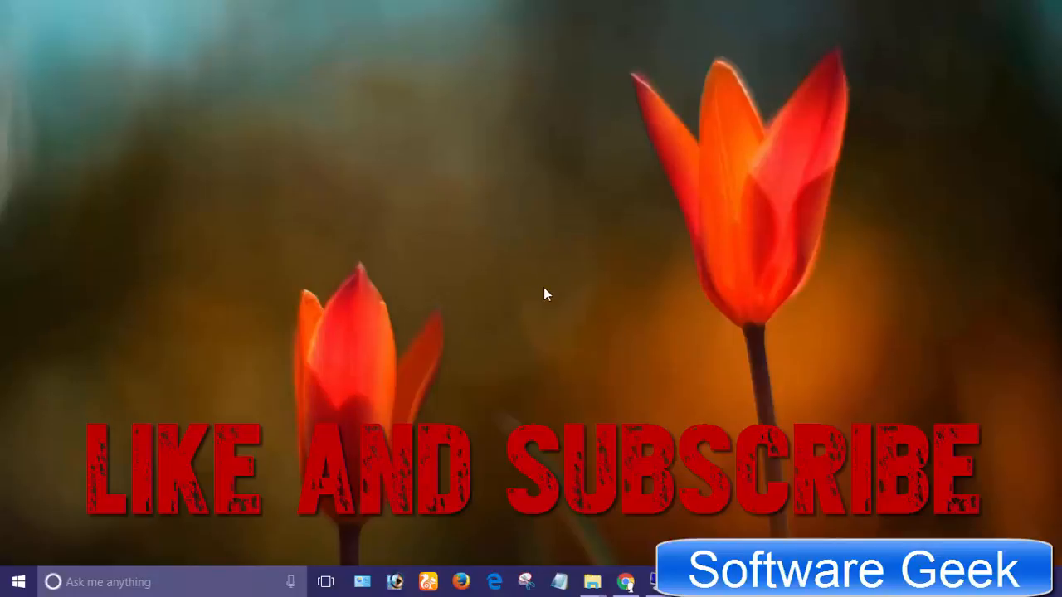
mouse_move(480, 196)
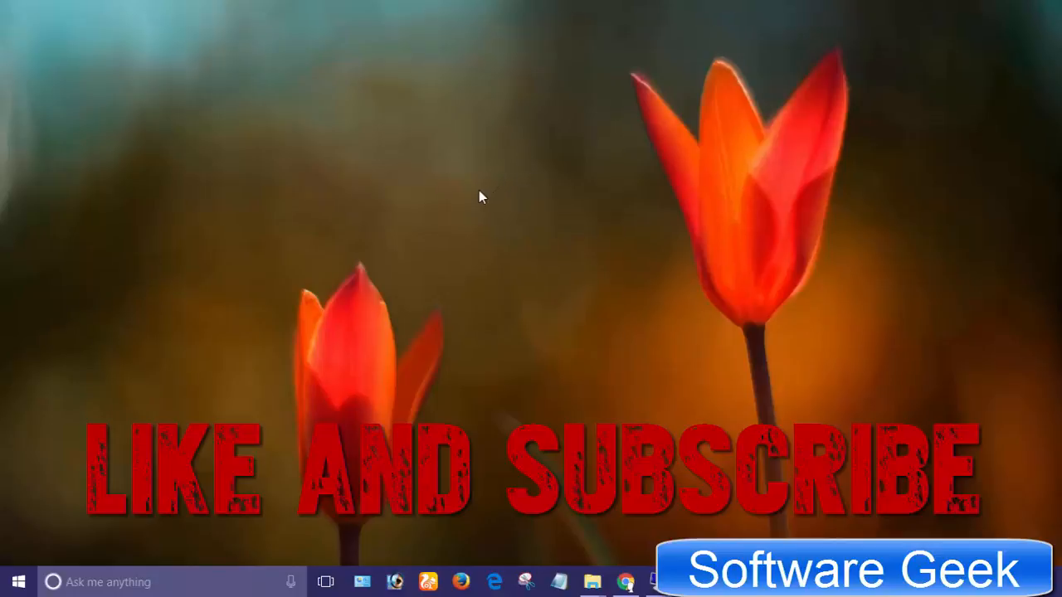
mouse_move(470, 204)
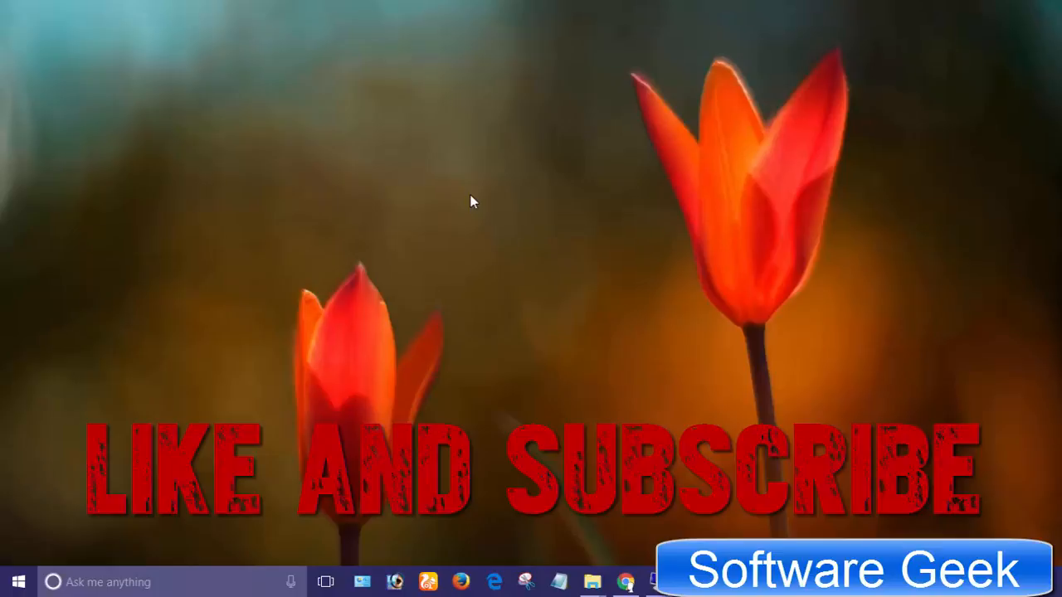
mouse_move(360, 378)
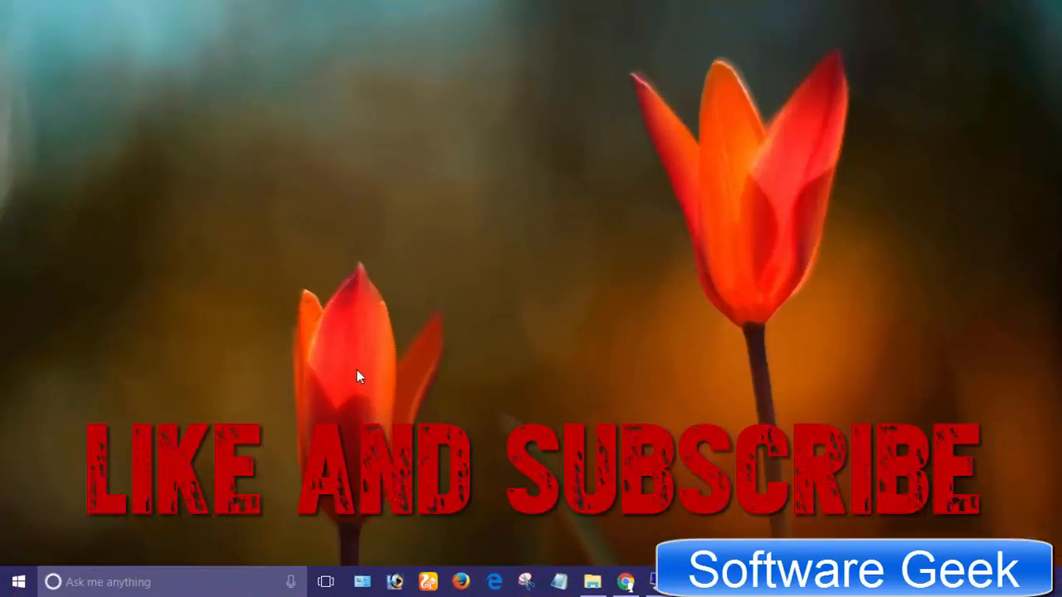
mouse_move(335, 255)
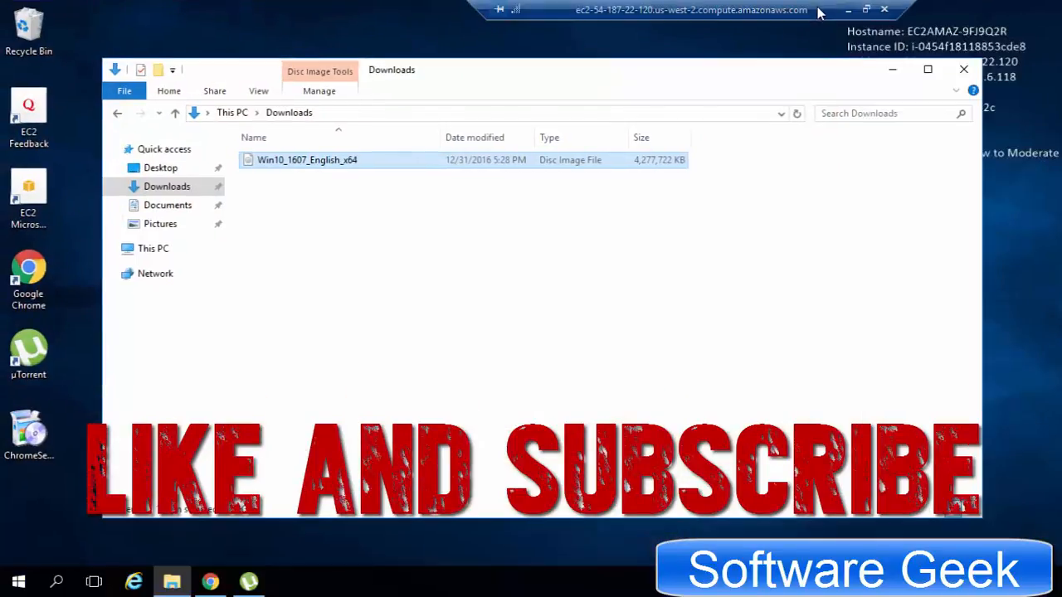
mouse_move(852, 65)
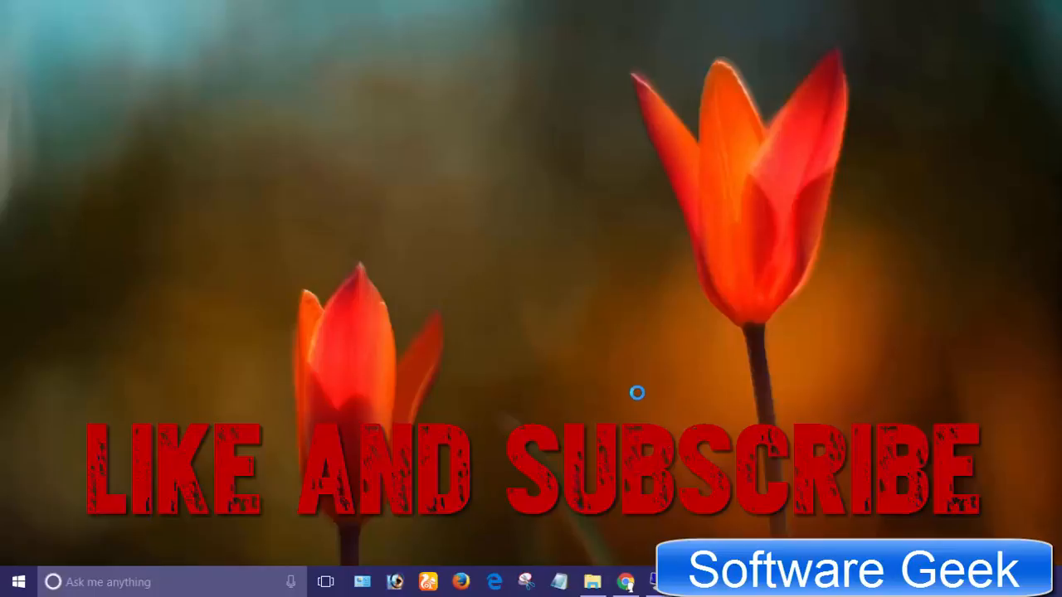
- Restore the full-screen server session to a window, then minimize it to the local desktop
right_click(637, 394)
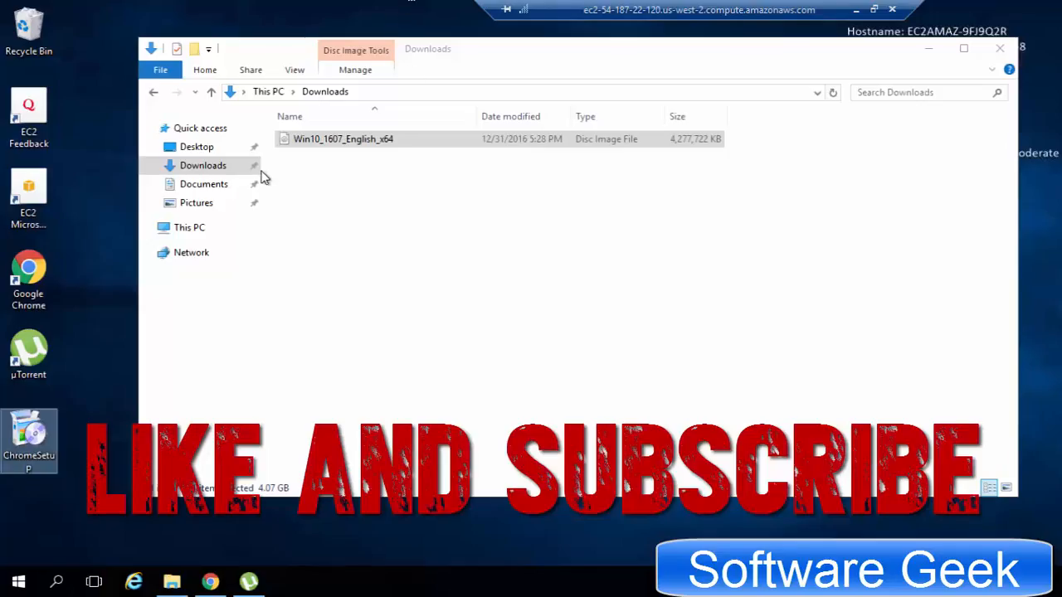
click(342, 138)
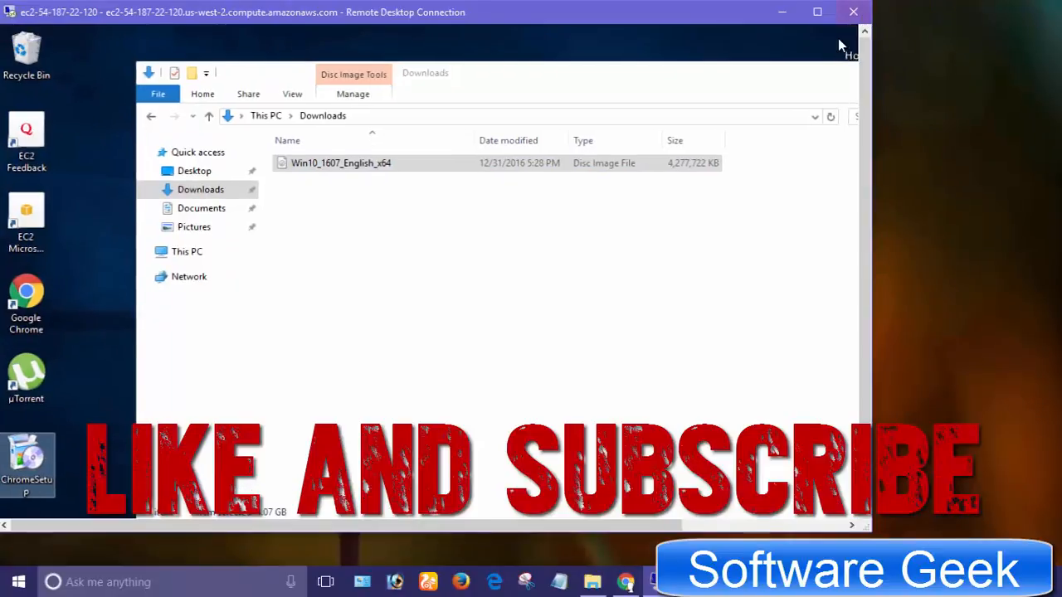
mouse_move(1051, 7)
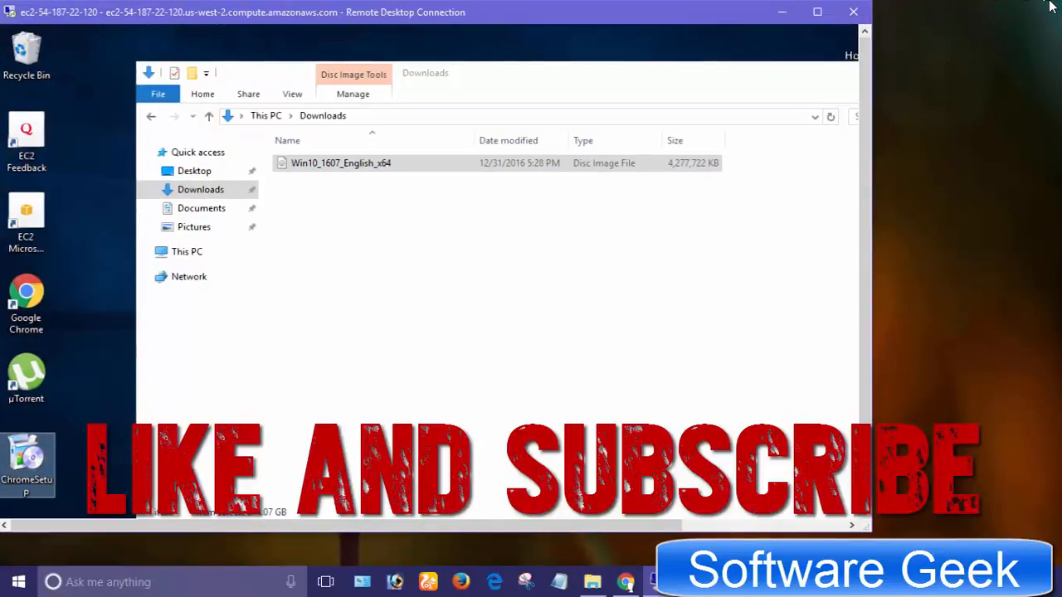
mouse_move(809, 13)
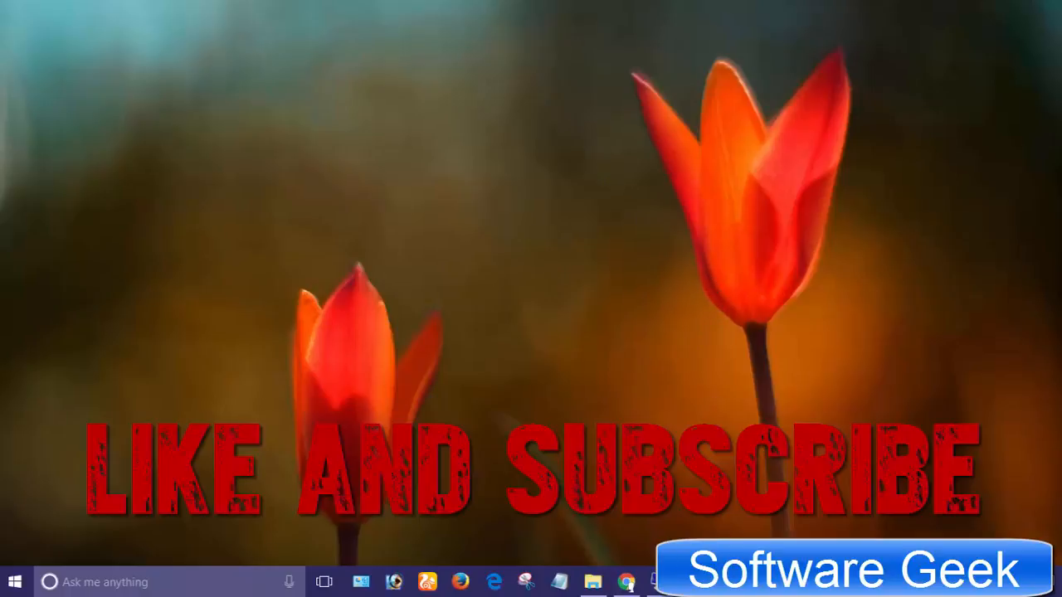
mouse_move(706, 379)
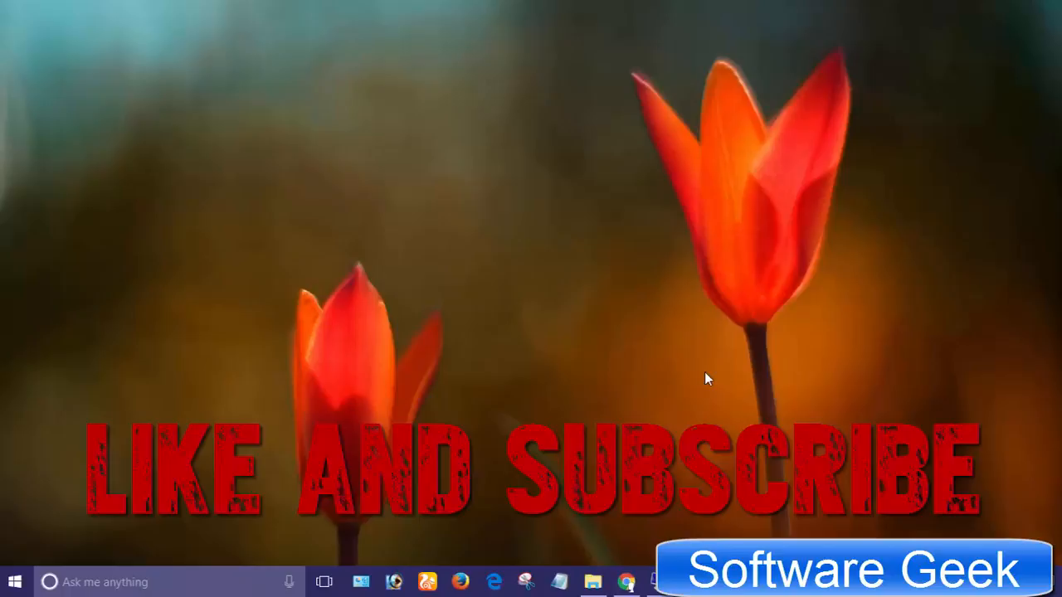
mouse_move(700, 376)
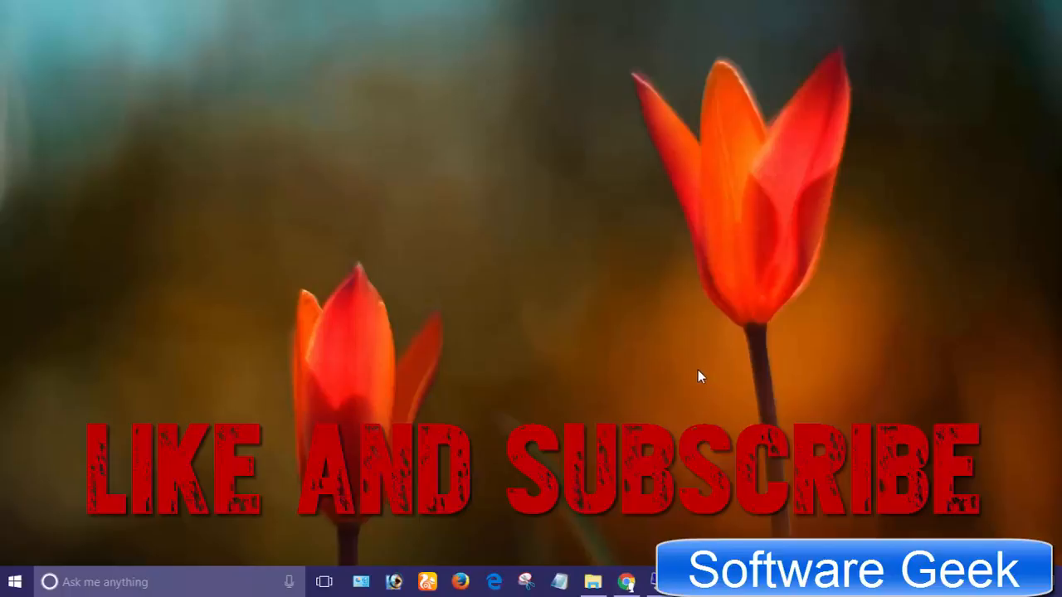
mouse_move(674, 387)
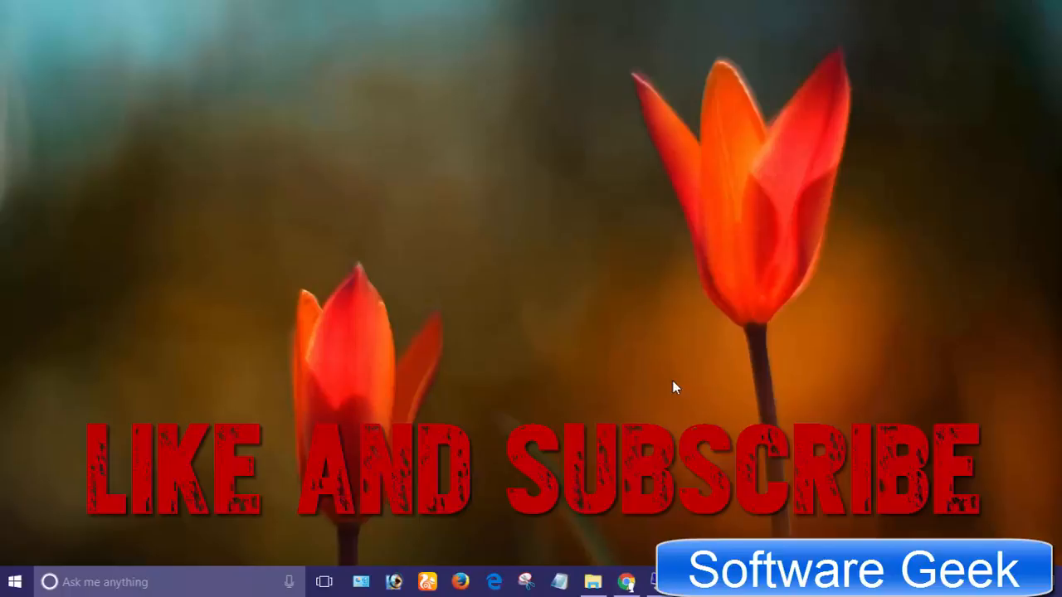
mouse_move(664, 391)
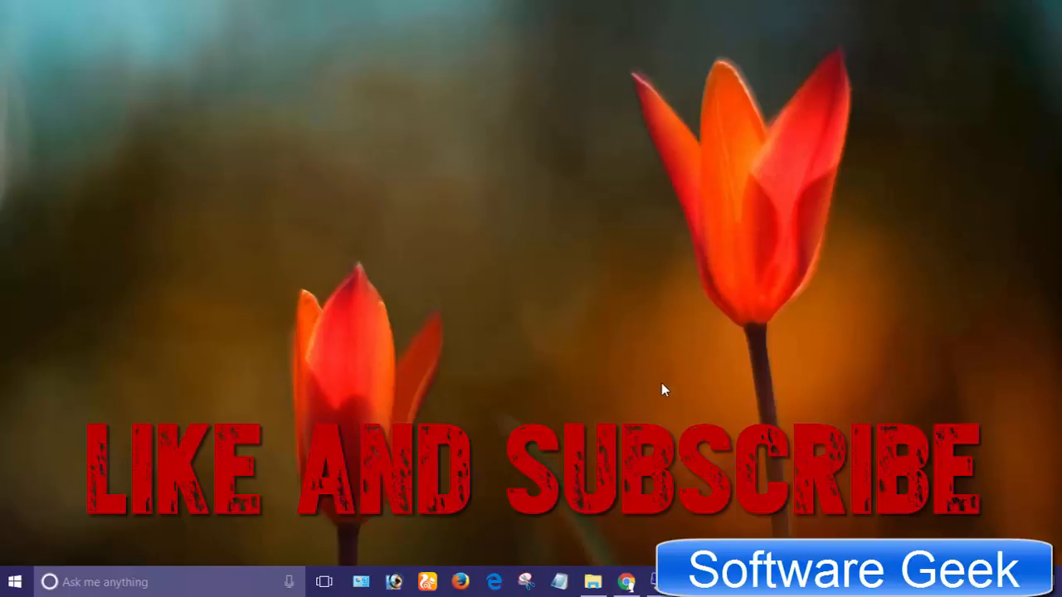
mouse_move(646, 186)
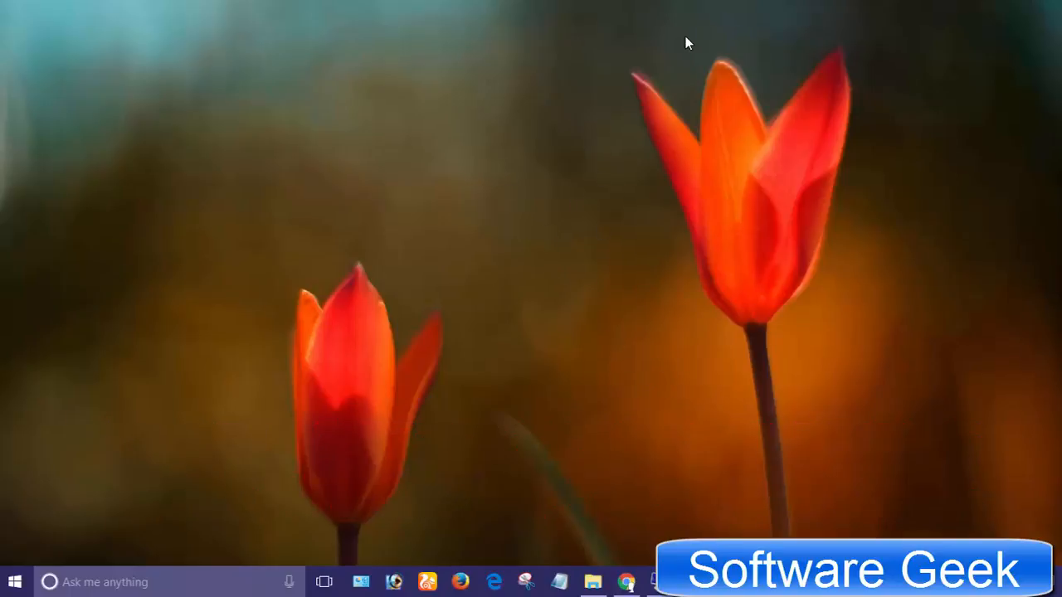
mouse_move(719, 126)
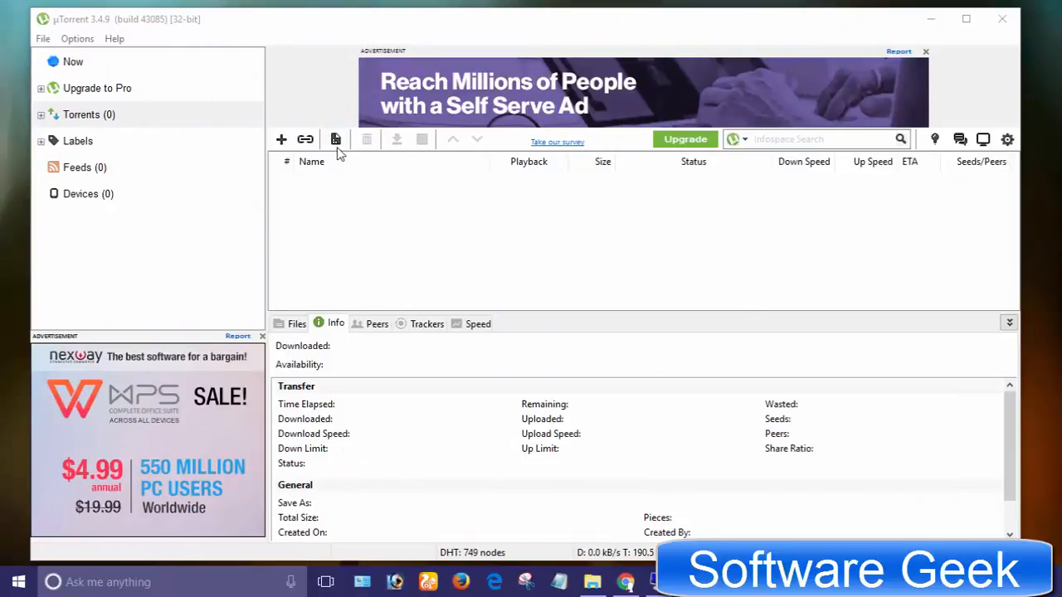
mouse_move(43, 39)
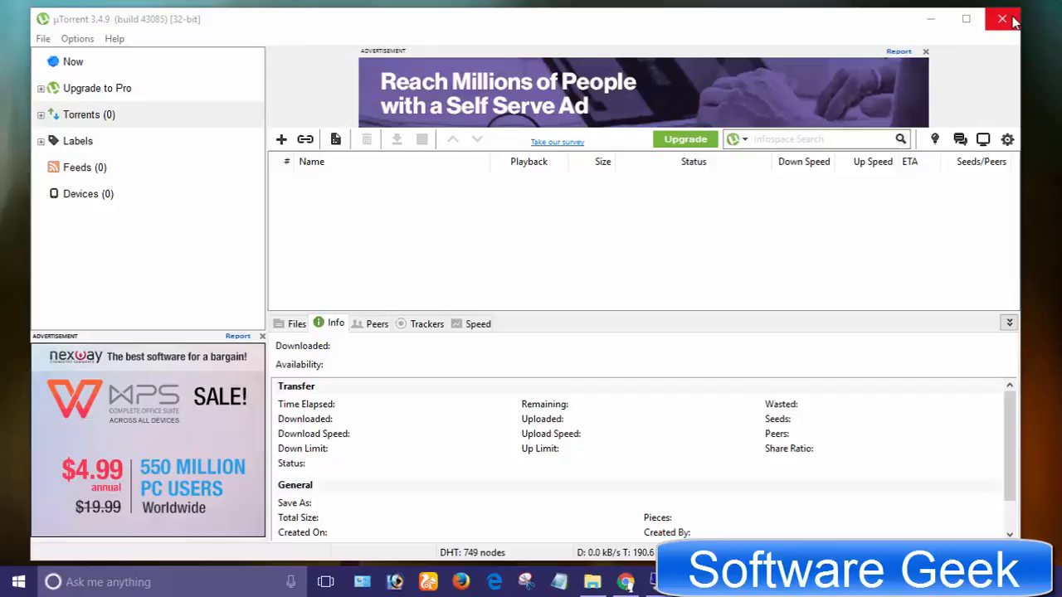
- Close the empty local µTorrent window
click(1006, 18)
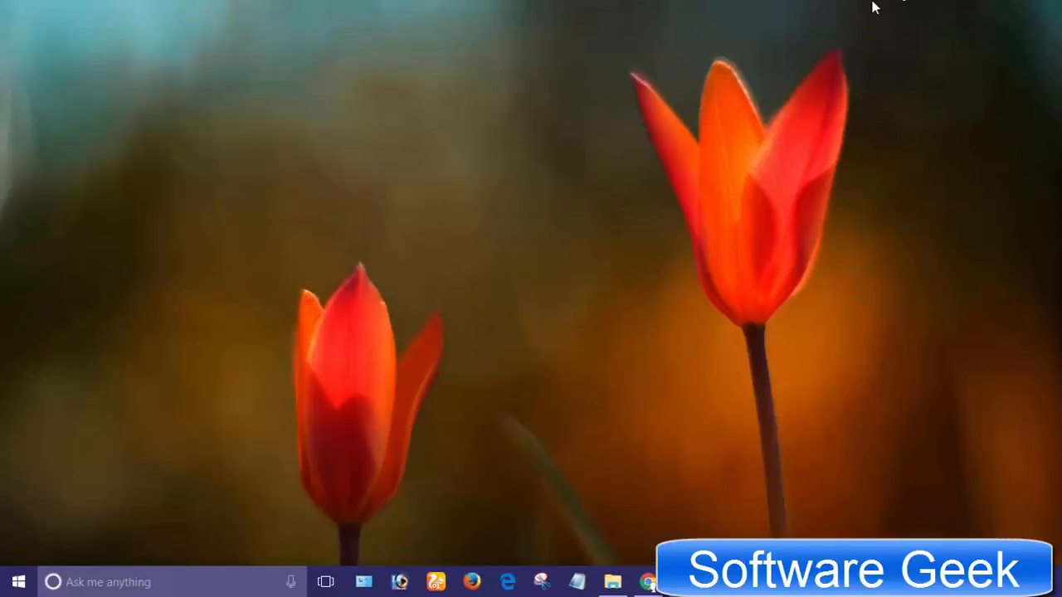
mouse_move(646, 510)
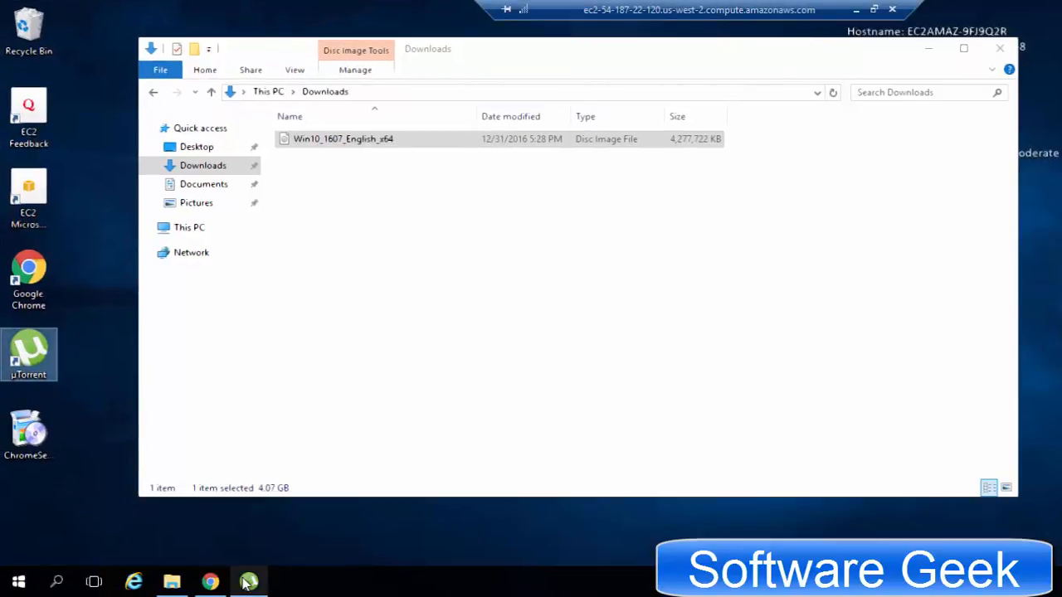
- Launch µTorrent on the remote server and open its Create New Torrent dialog
click(248, 581)
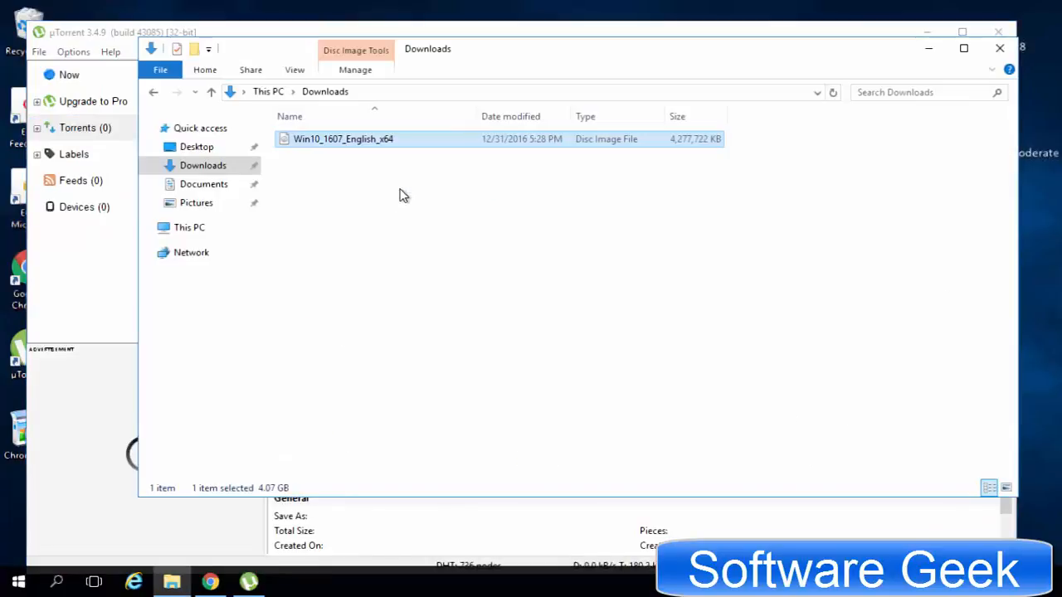
mouse_move(775, 6)
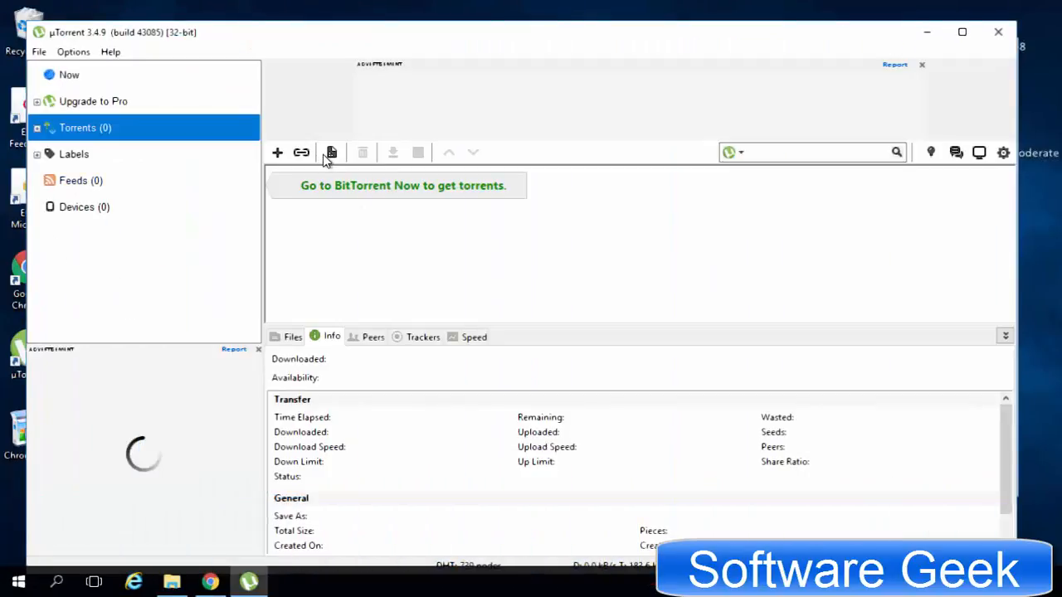
click(330, 153)
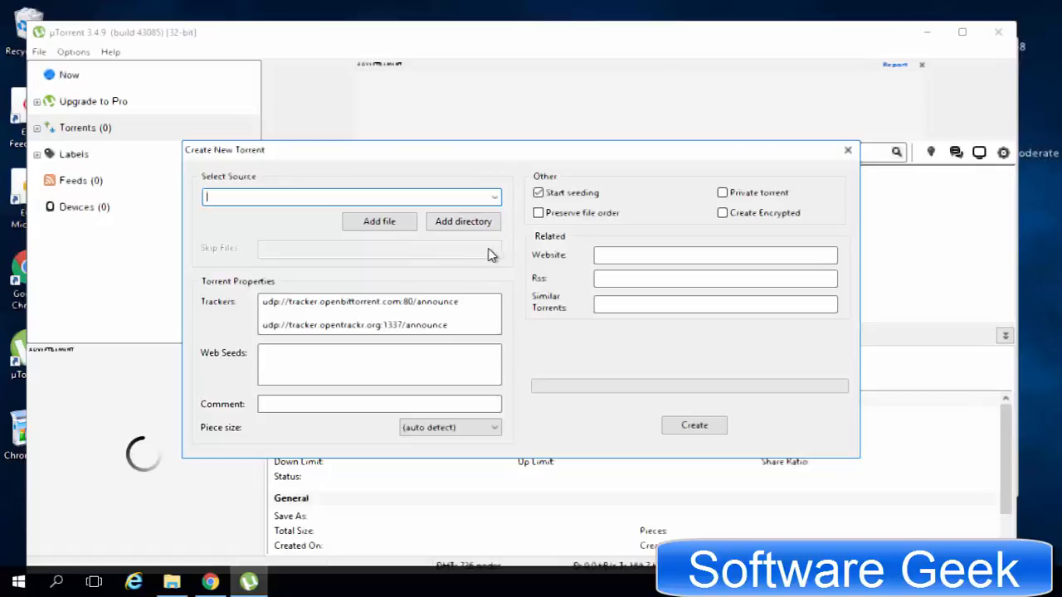
mouse_move(509, 355)
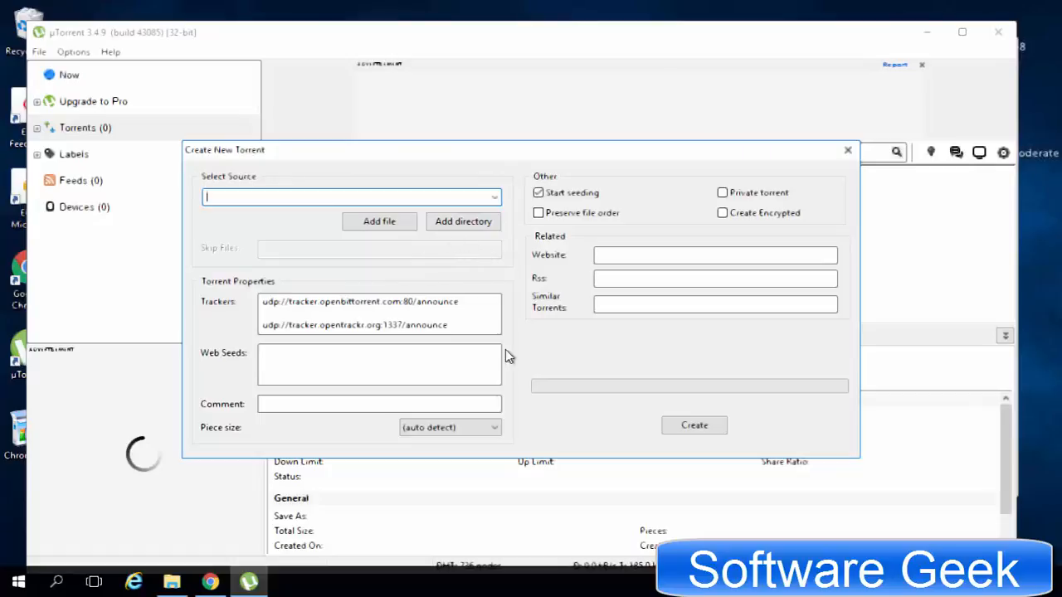
mouse_move(528, 469)
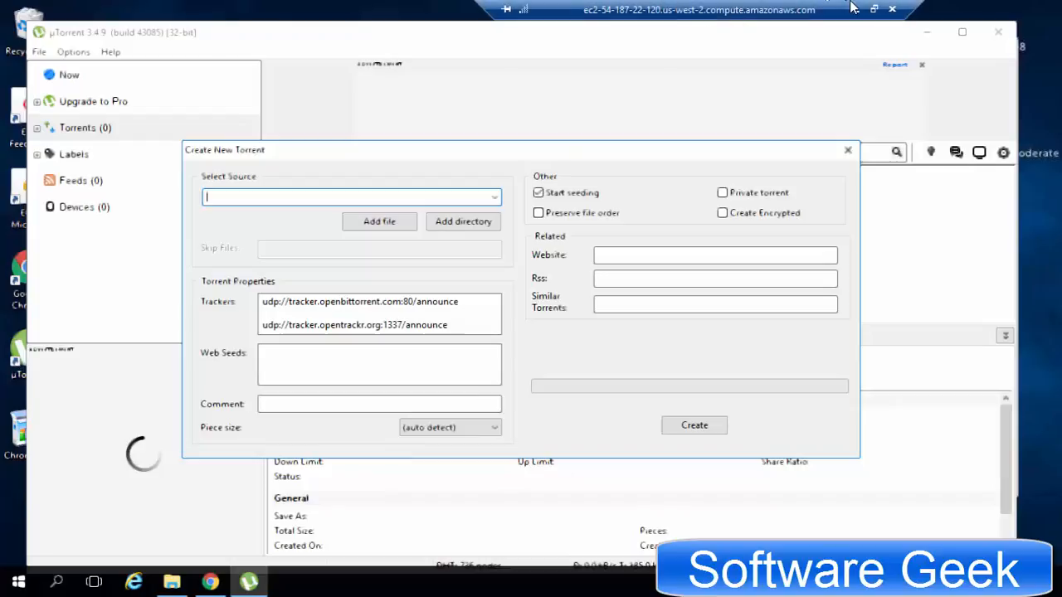
- Create a seeding torrent named Win10 from the Win10_1607_English_x64 ISO in Downloads
click(378, 221)
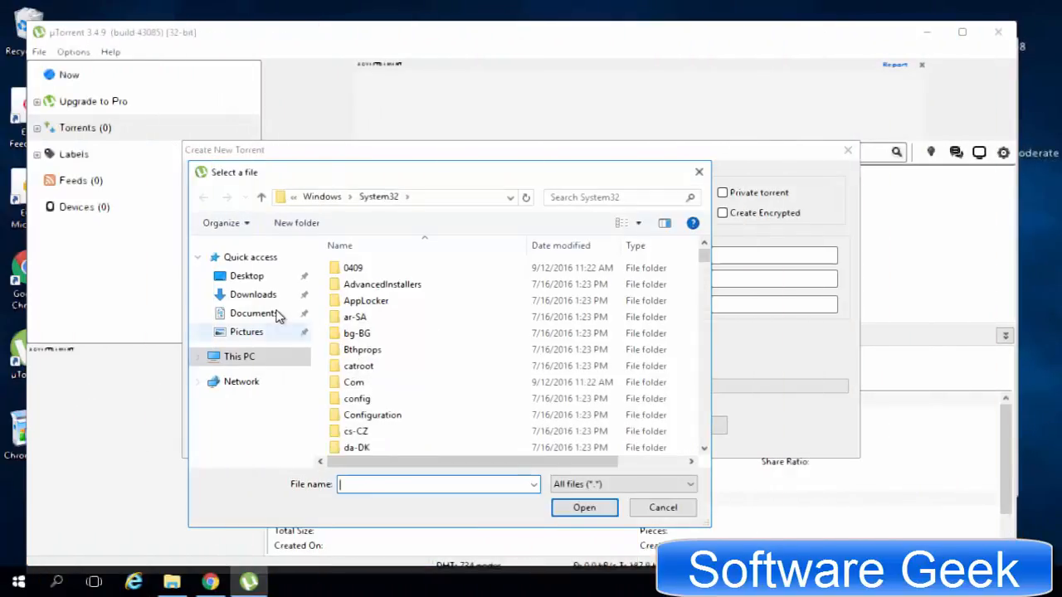
click(252, 294)
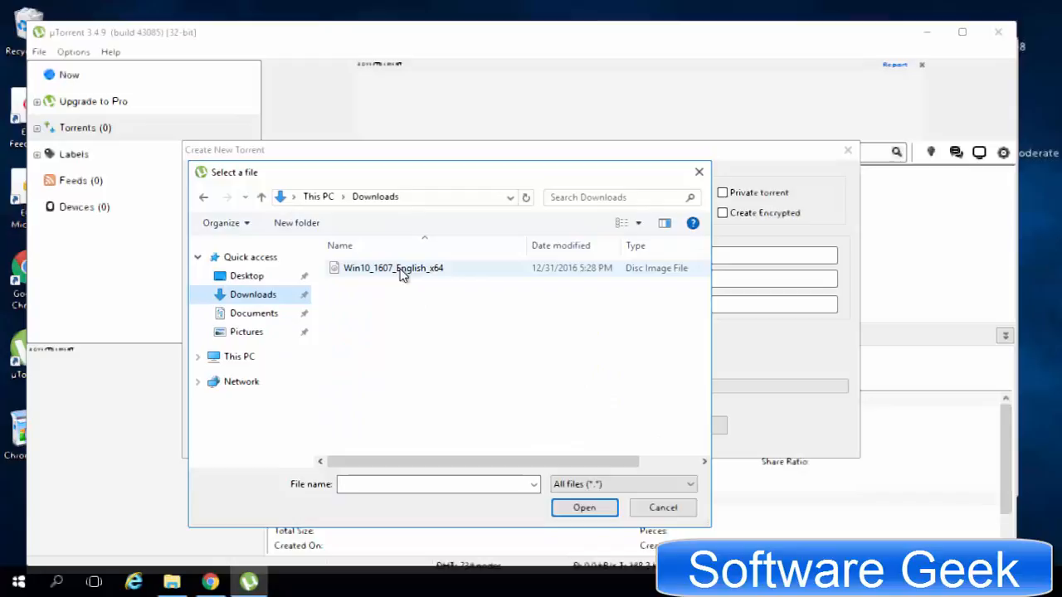
click(584, 508)
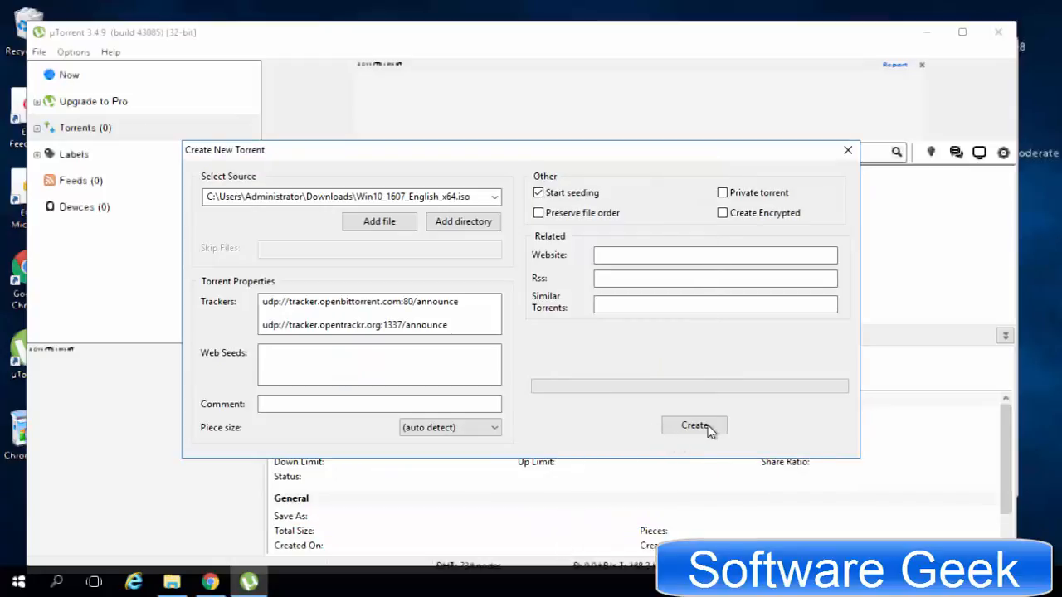
click(694, 426)
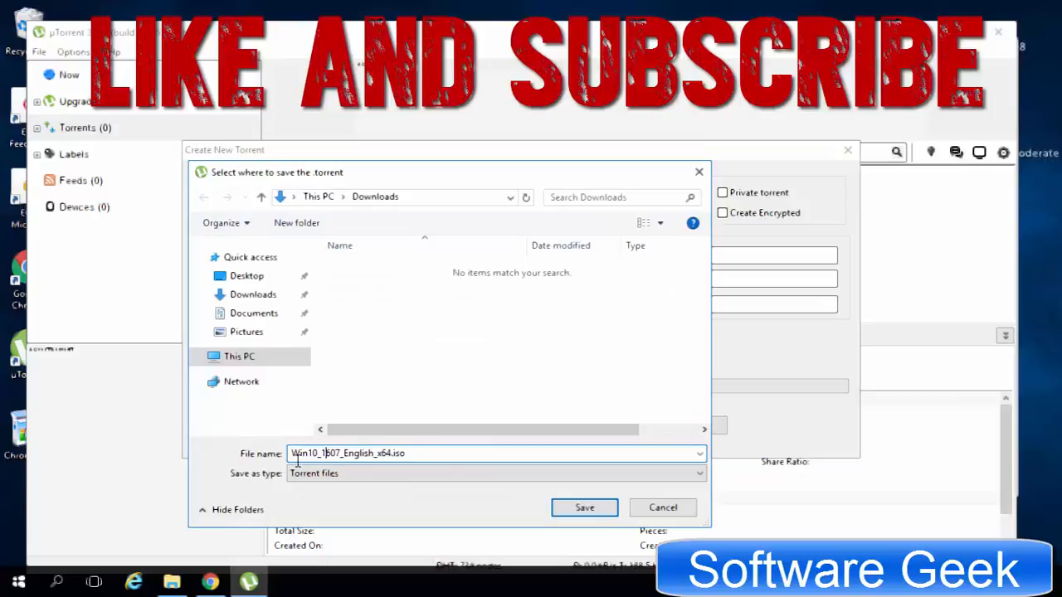
text(Win10)
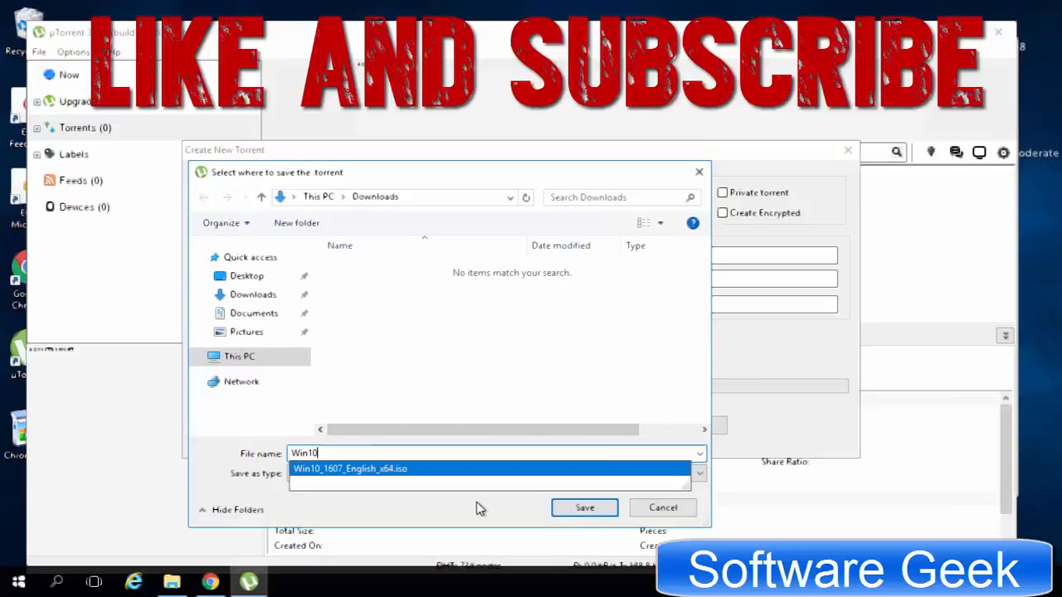
click(584, 508)
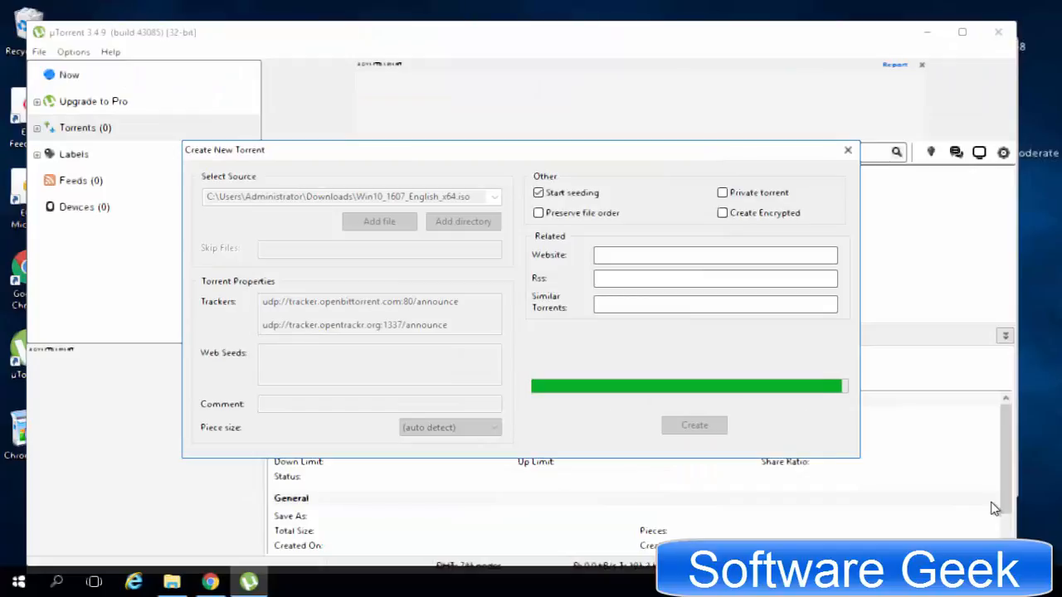
click(694, 424)
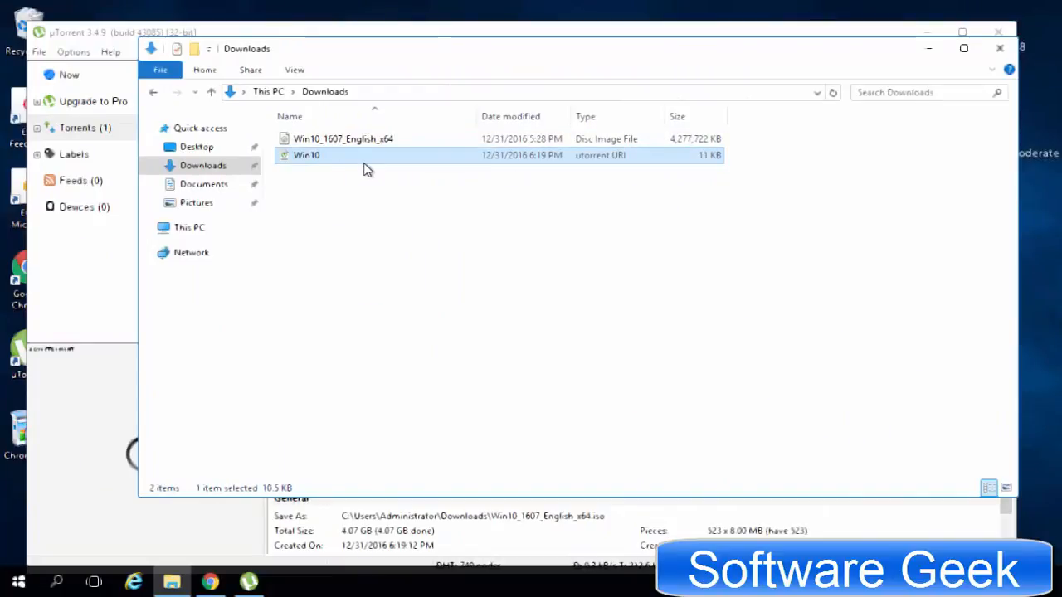
- Copy the Win10 torrent file from the server's Downloads folder
right_click(303, 156)
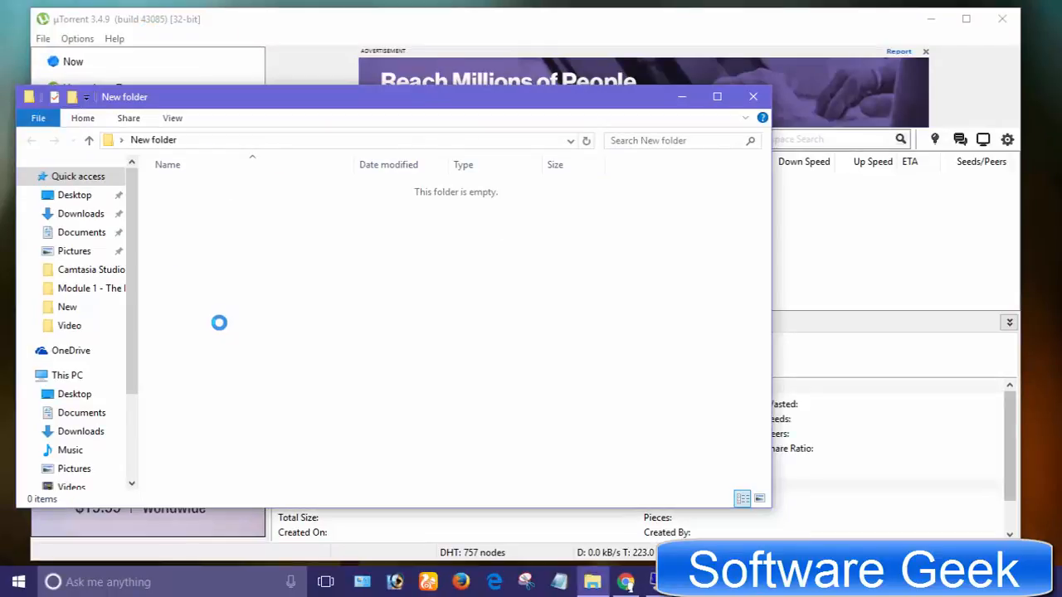
mouse_move(262, 424)
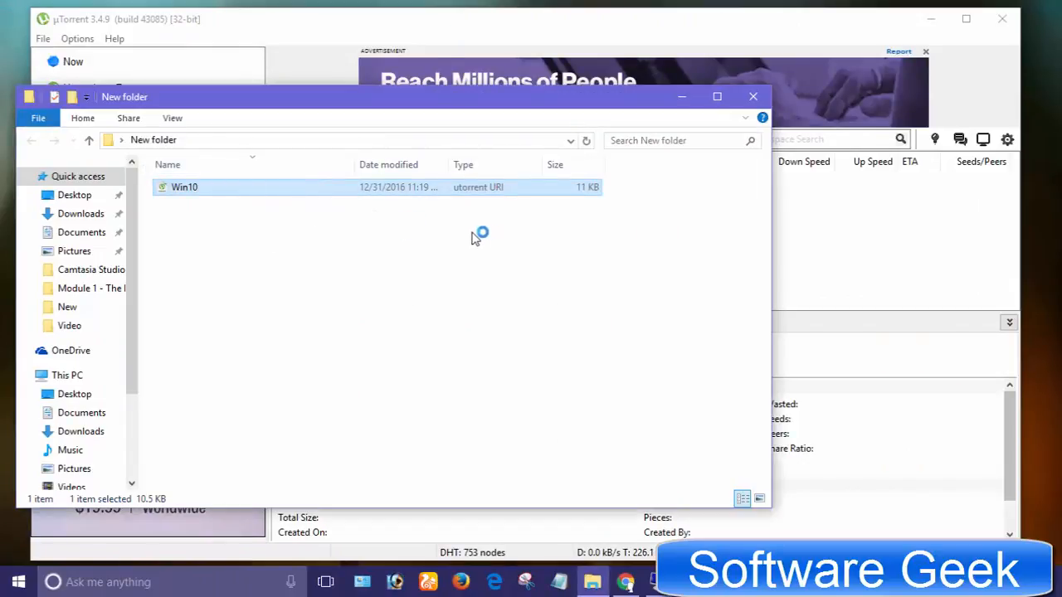
- Open the copied Win10 torrent in local µTorrent's Add New Torrent dialog and confirm
double_click(184, 187)
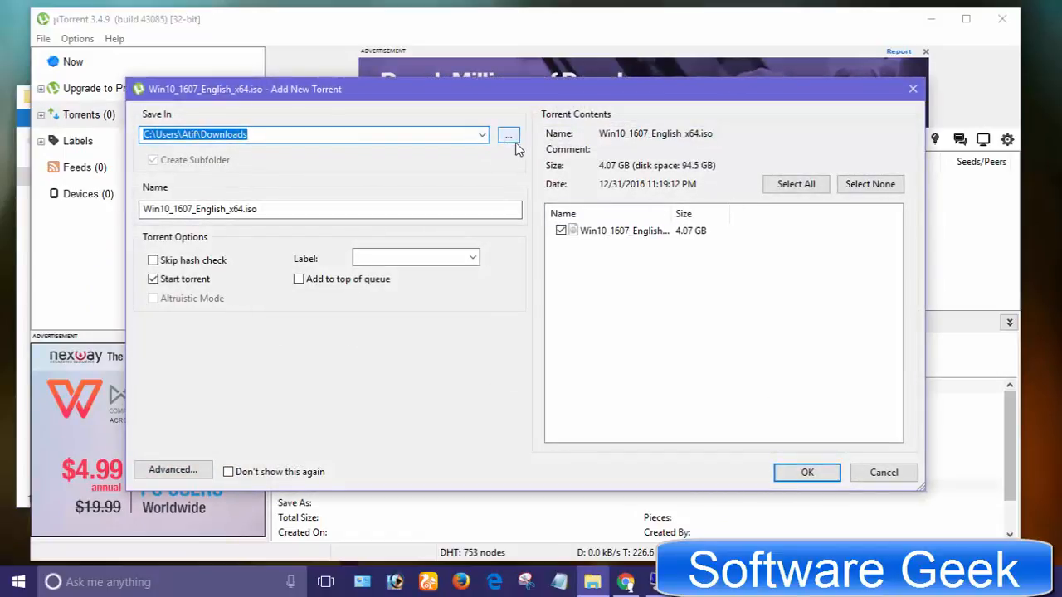
click(807, 472)
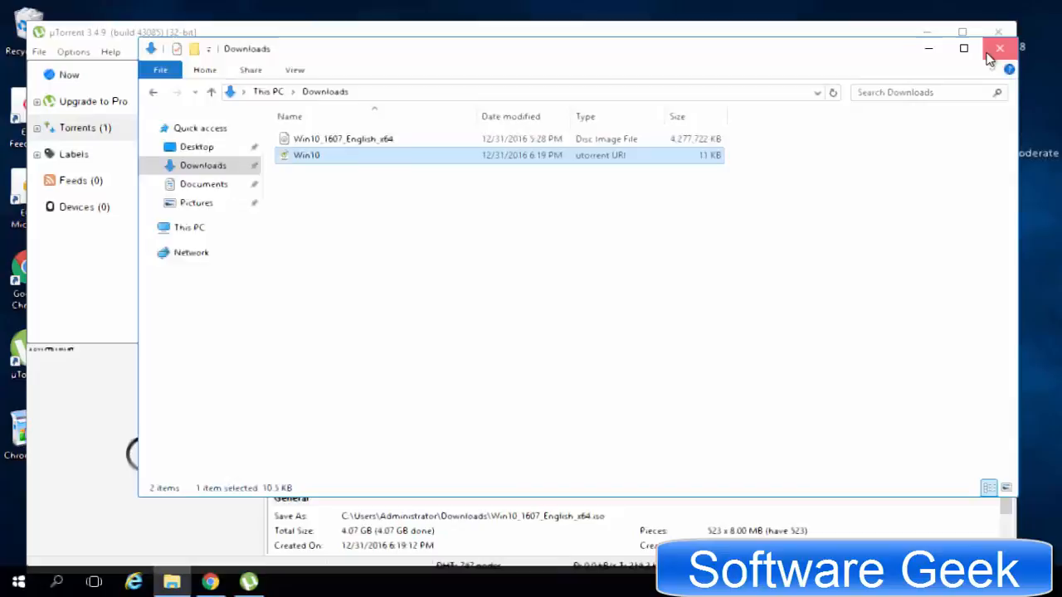
- Close the server's Downloads window and cap the Windows 10 torrent's upload at about 87 kB/s
click(998, 48)
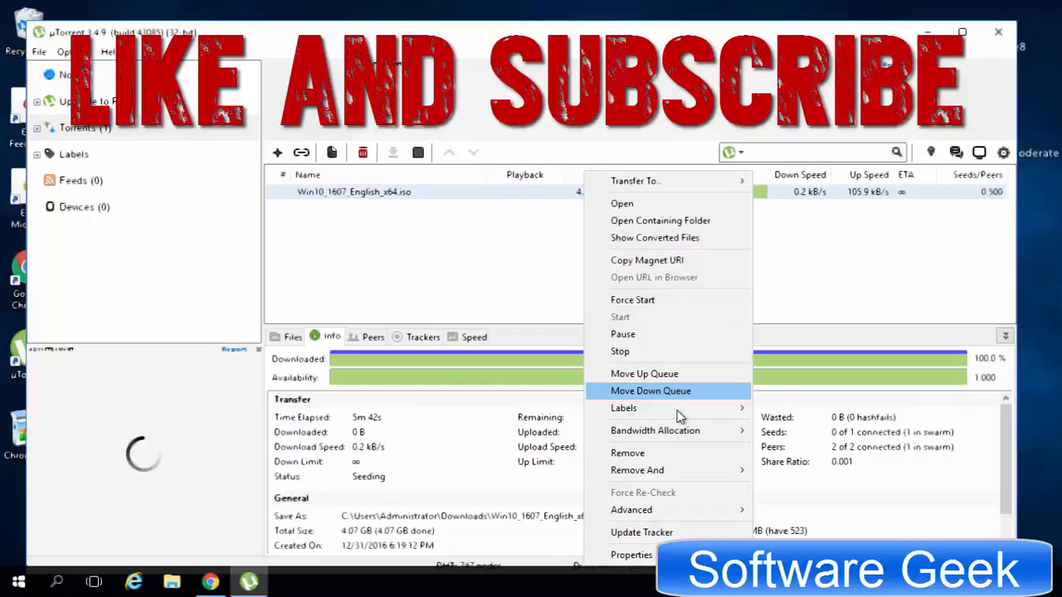
mouse_move(656, 430)
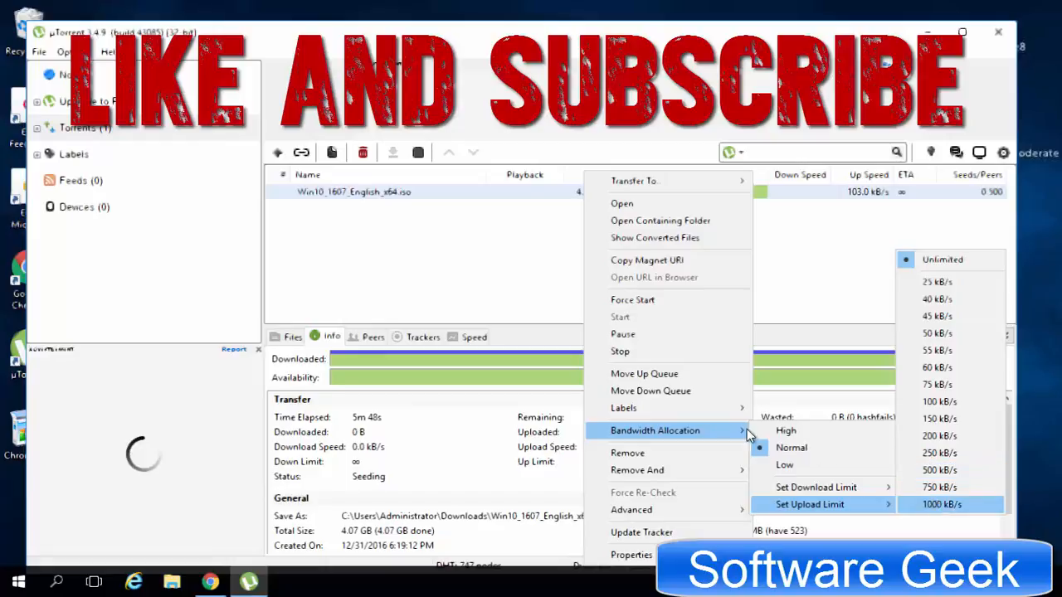
click(949, 504)
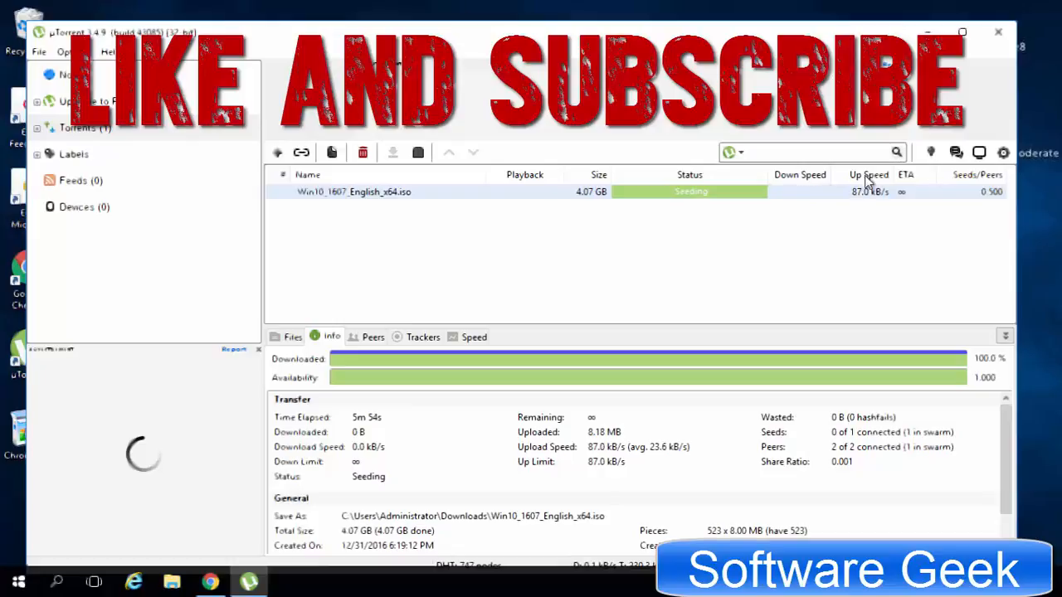
mouse_move(836, 194)
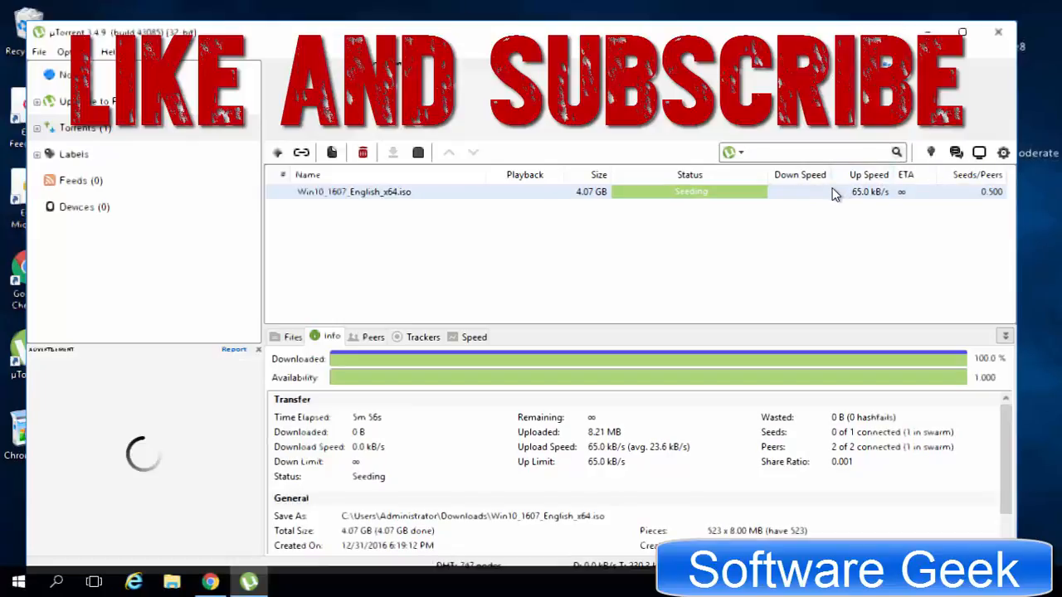